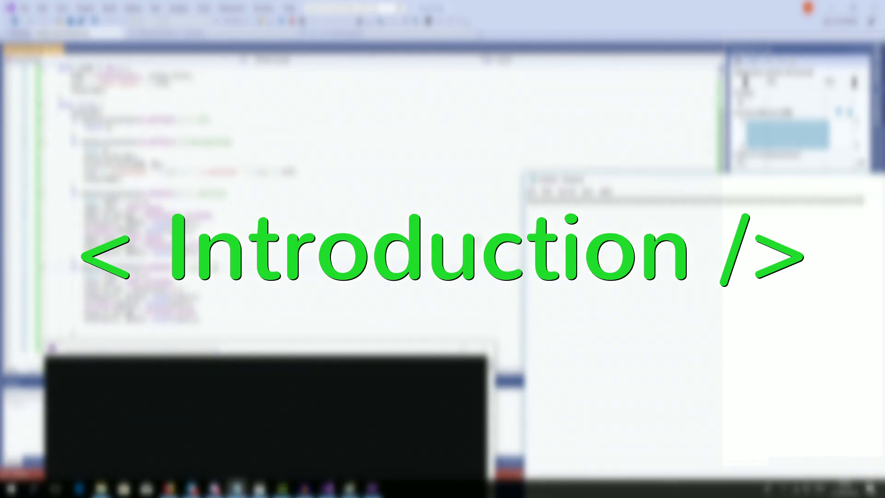
Name the project AutoClicker, place solution and project in one directory, and create it
left_click(560, 85)
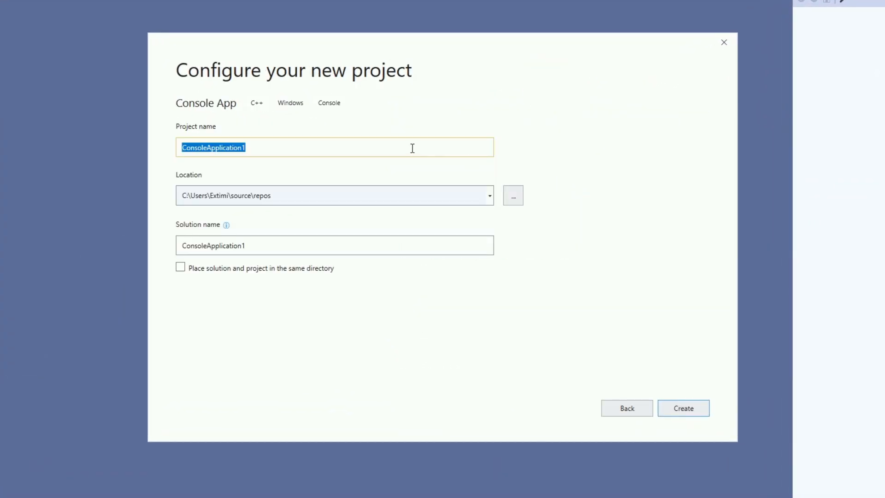
type("AutoClicker")
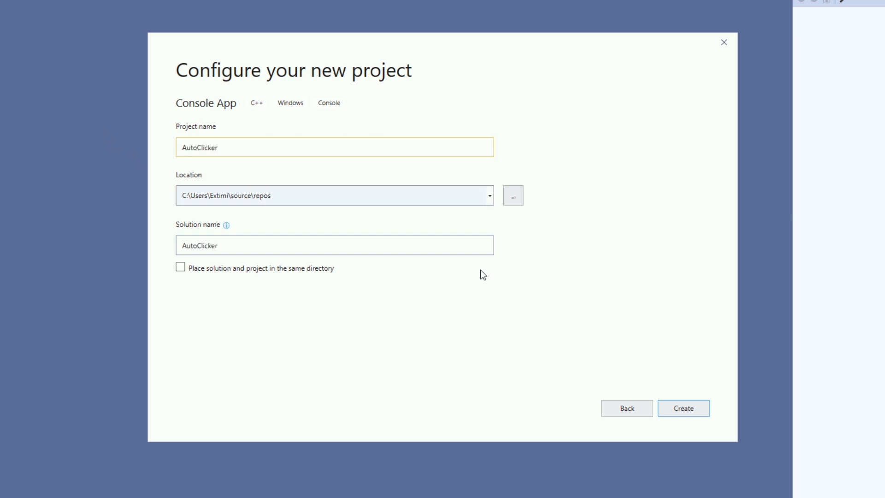
left_click(180, 267)
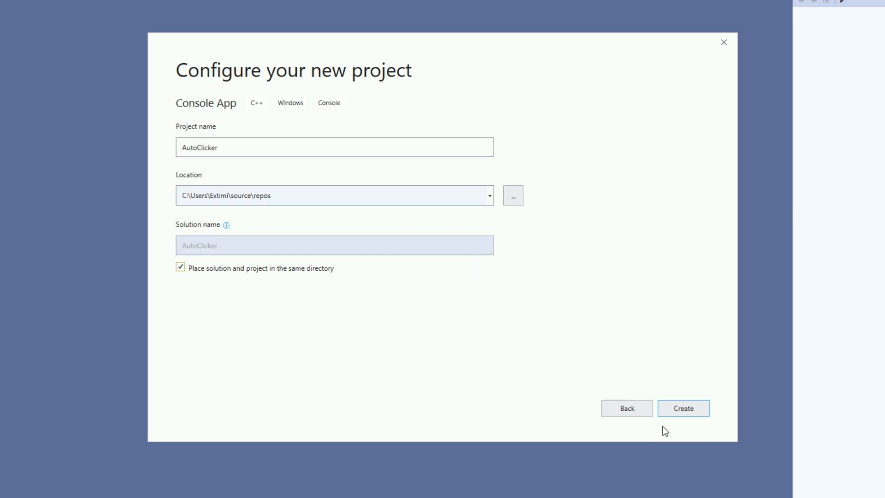
left_click(683, 408)
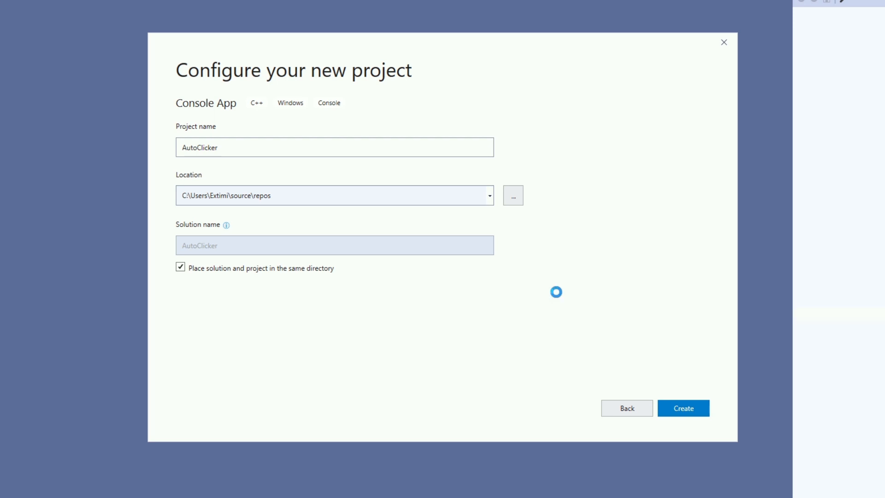
left_click(682, 408)
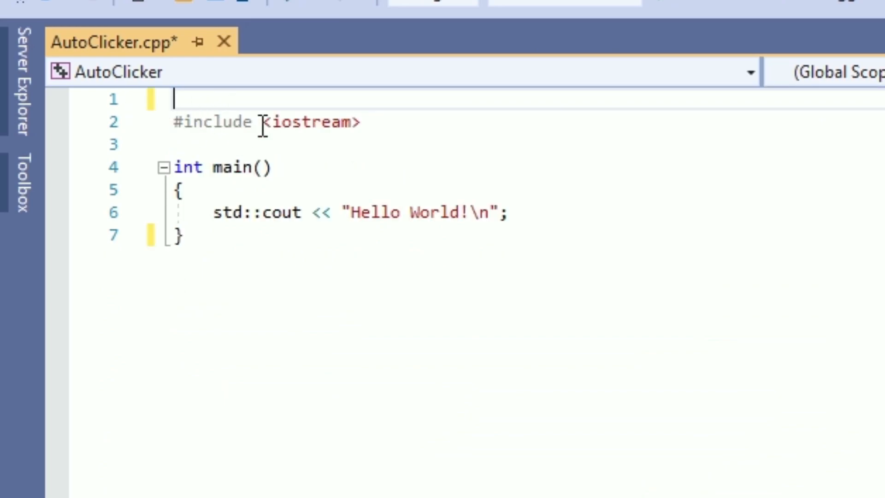
Add #include <Windows.h> and a VK_NUMPAD0 check that returns 0 to exit
type("#include")
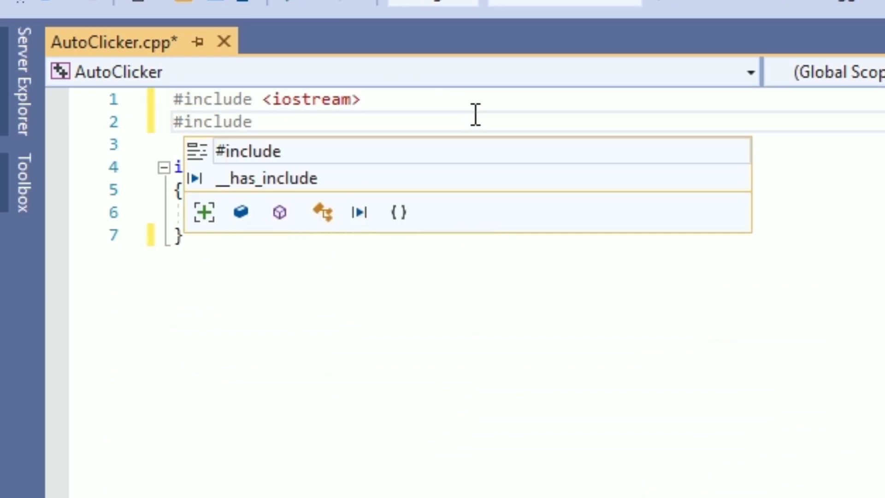
type("<Windows.h>")
type("if(GetAsyncKeyState")
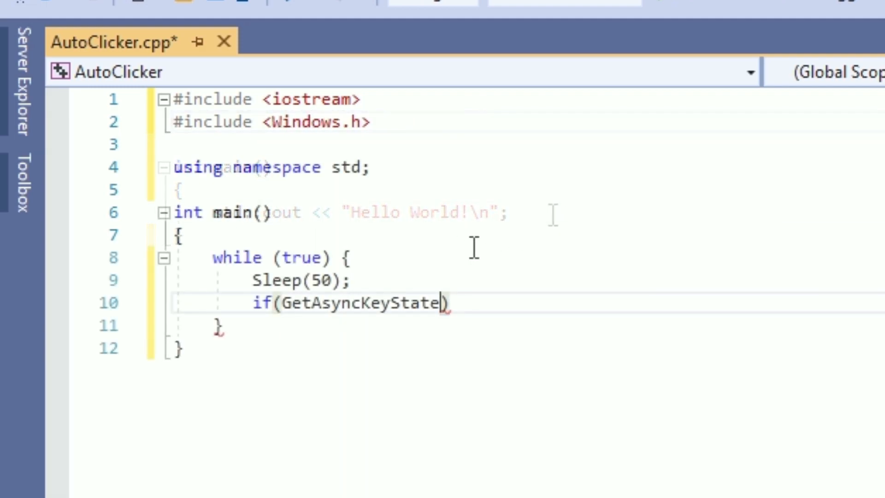
type("(VK_")
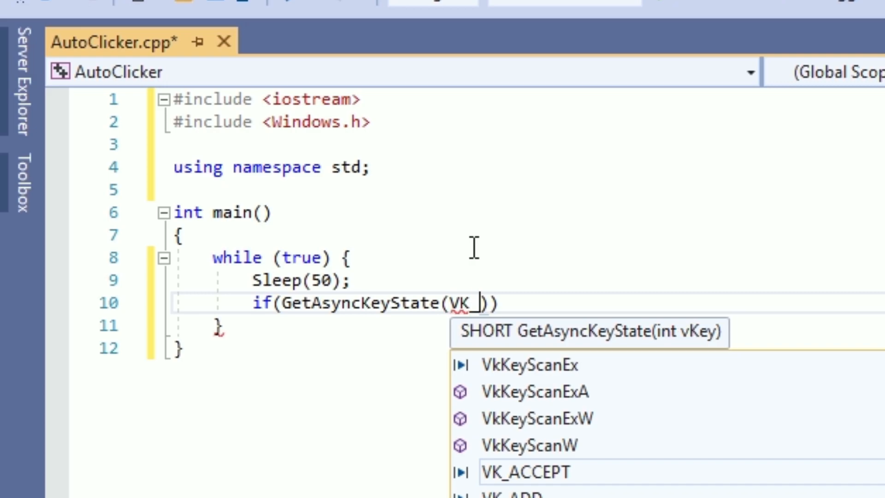
type("NUMPAD0)) {")
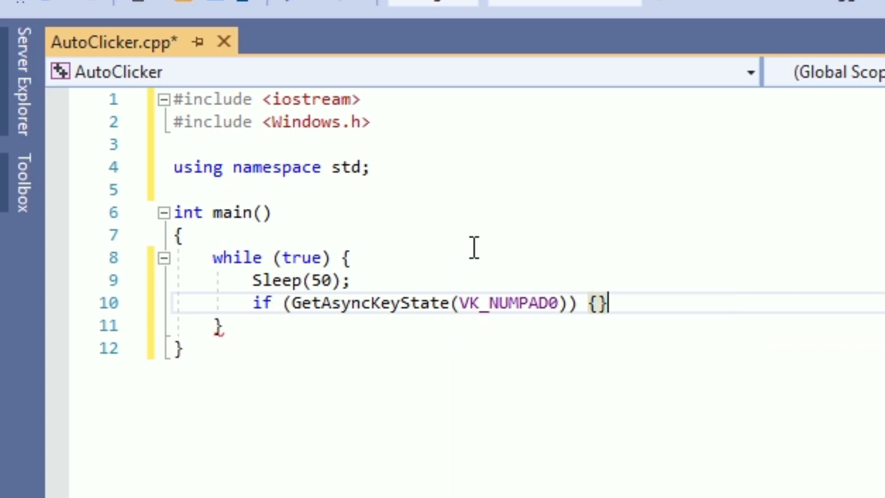
type("return")
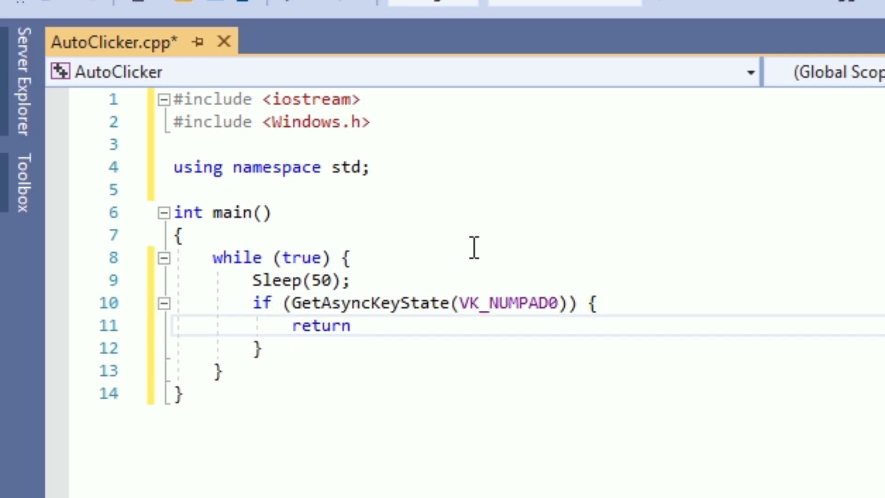
type("0;")
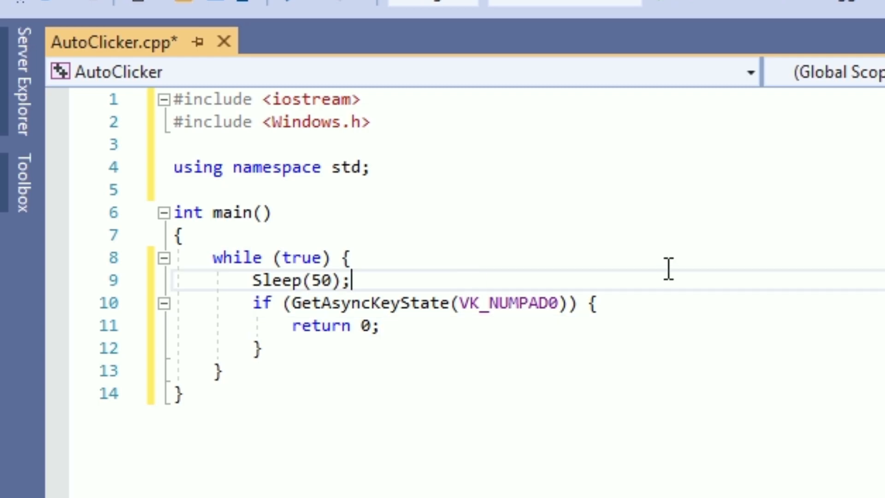
type("// Exit")
type("if (GetAsyncKeyState(VK_NUMPAD1)) {//Mouseposition")
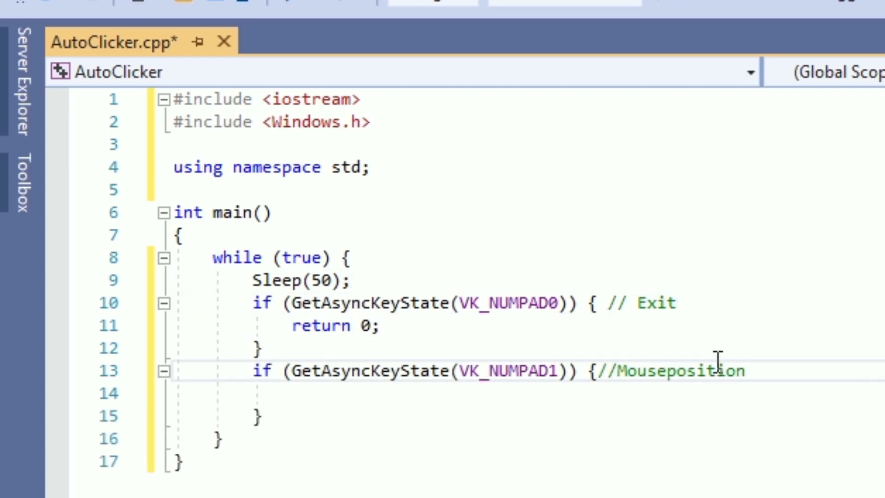
Add Sleep(1000) inside the VK_NUMPAD1 mouse-position block
type("S")
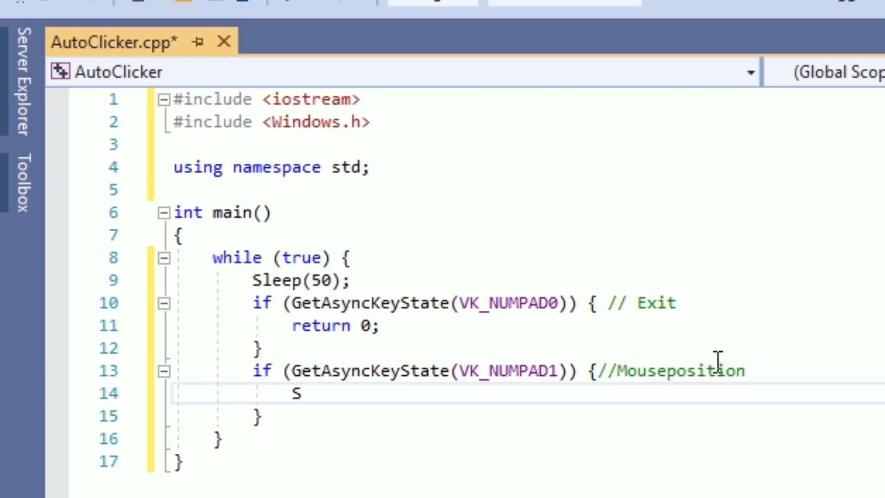
type("leep(1)")
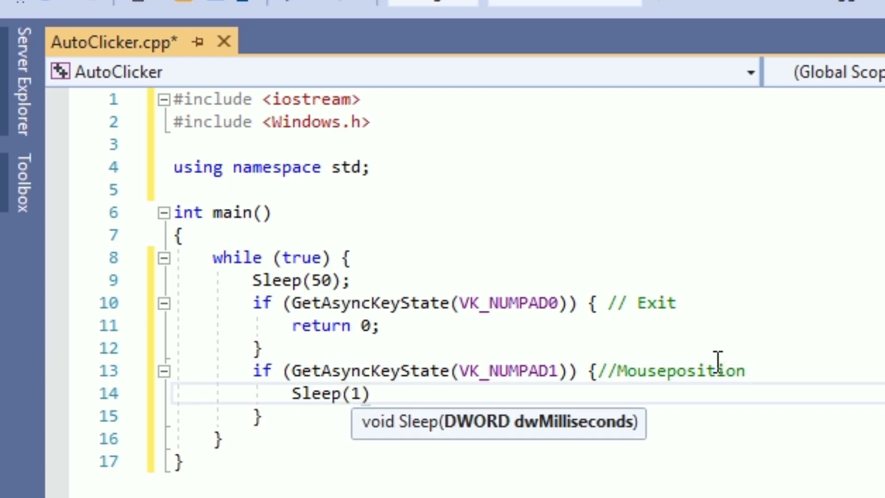
type("000);")
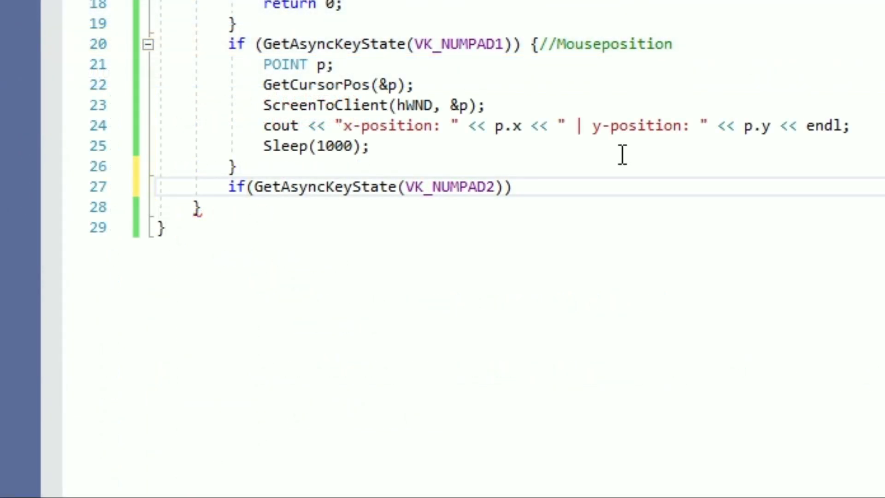
Declare INPUT iNPUT with type INPUT_MOUSE and mi.dwFlags set to the left-down mouse event
type("{")
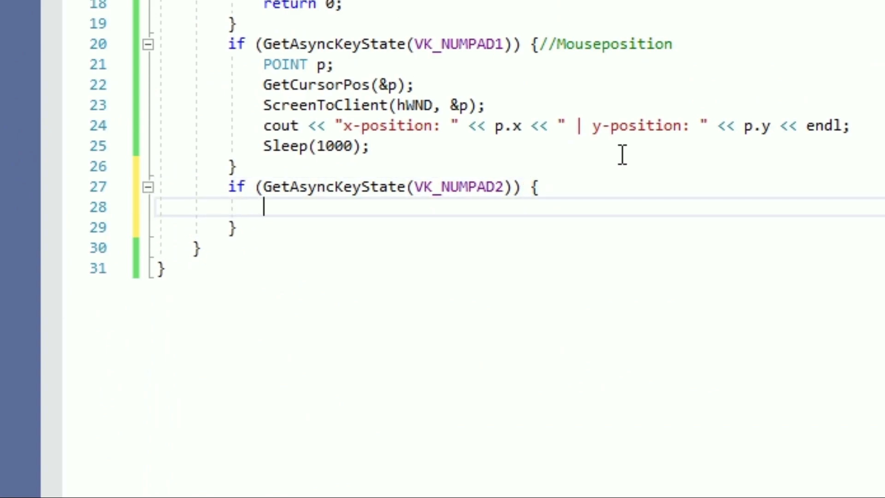
type("INPUT i")
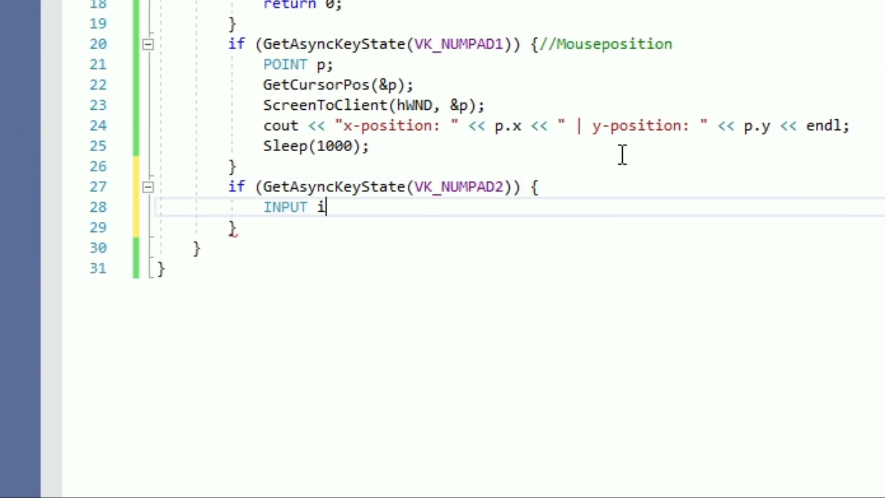
type("NPUT = NULL;")
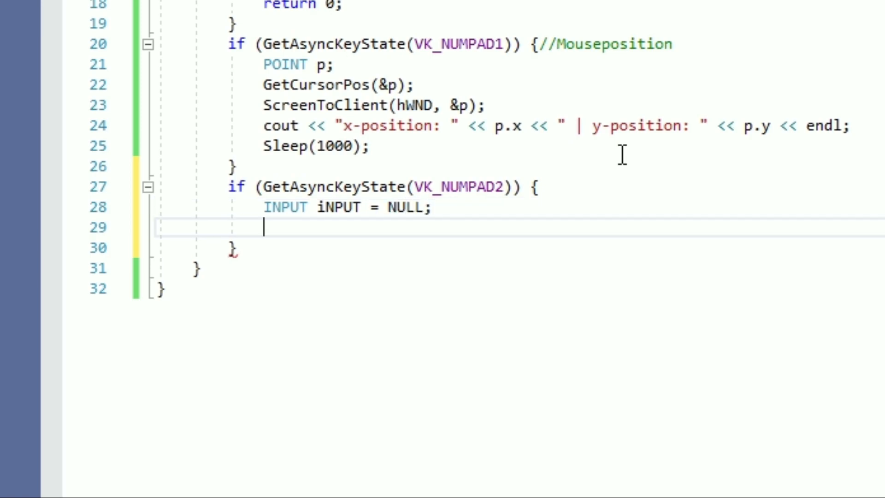
type("iN")
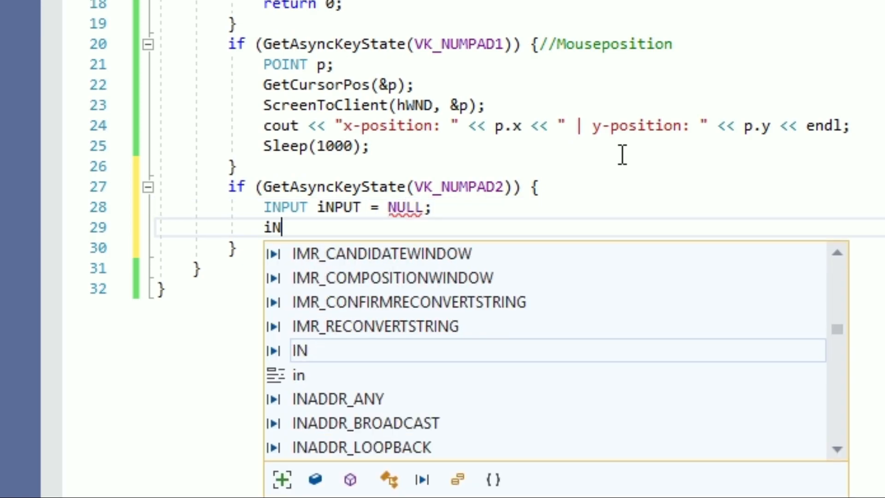
type("Put")
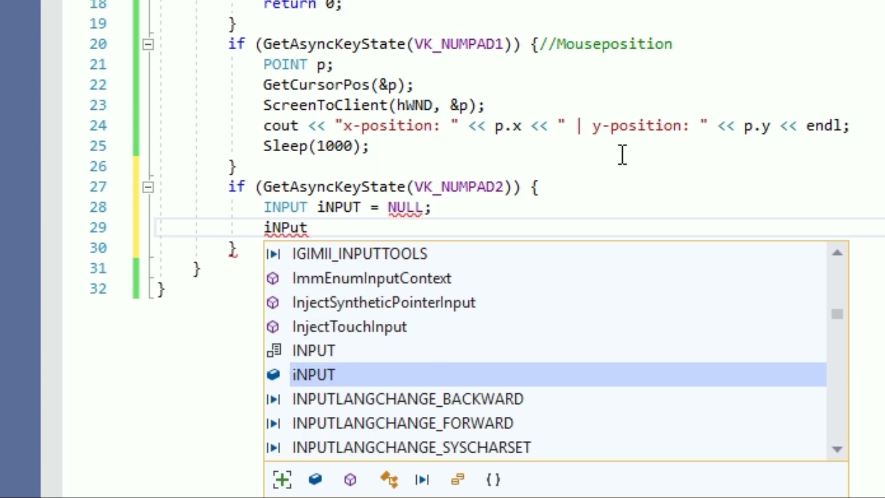
type(".type")
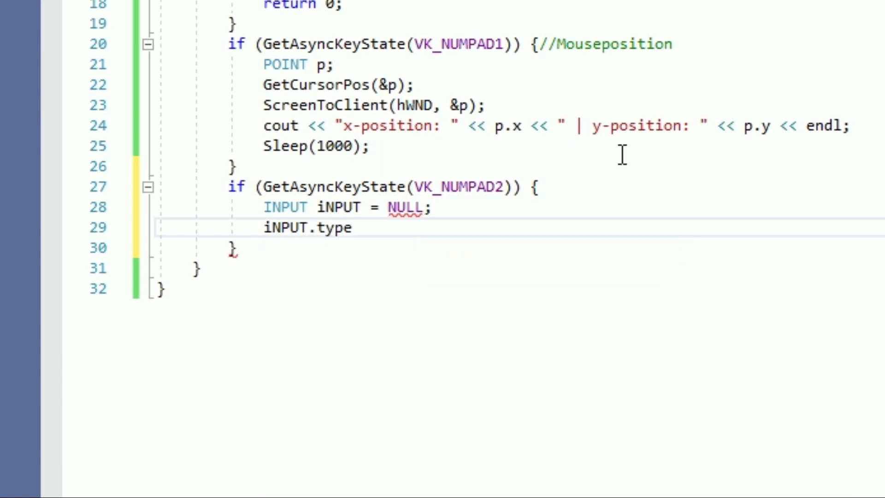
type("= INPU")
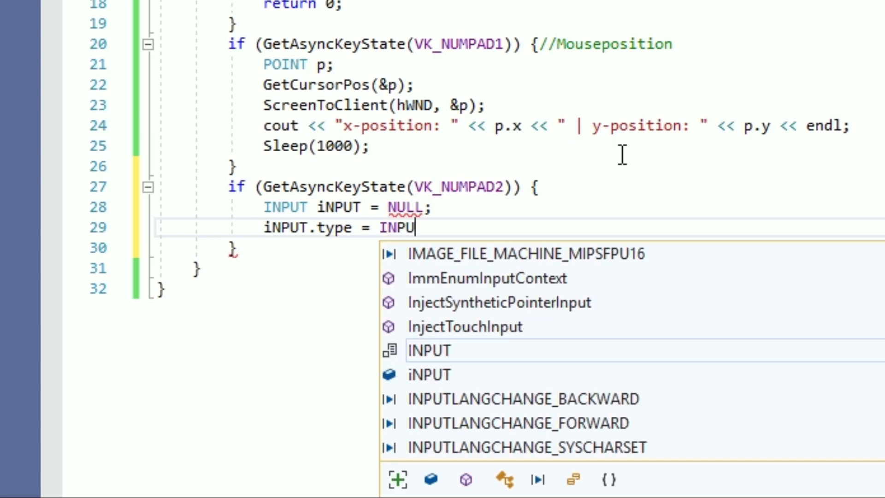
type("T_MOUSE")
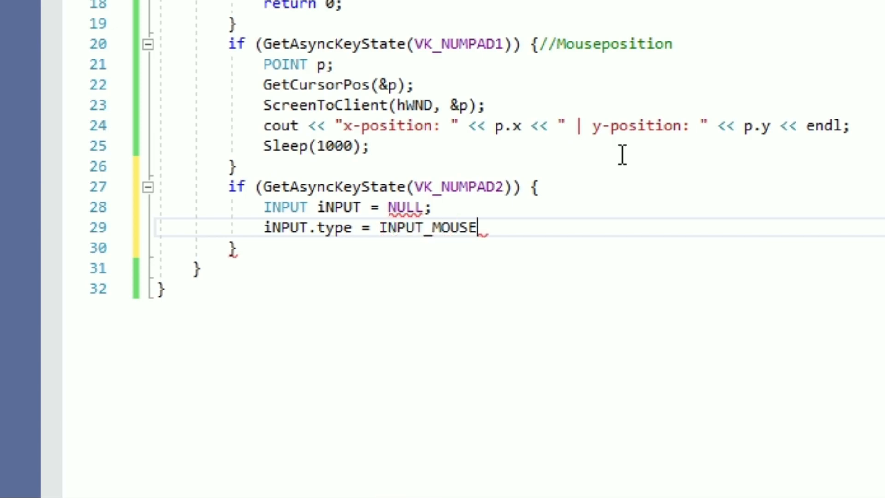
type(";")
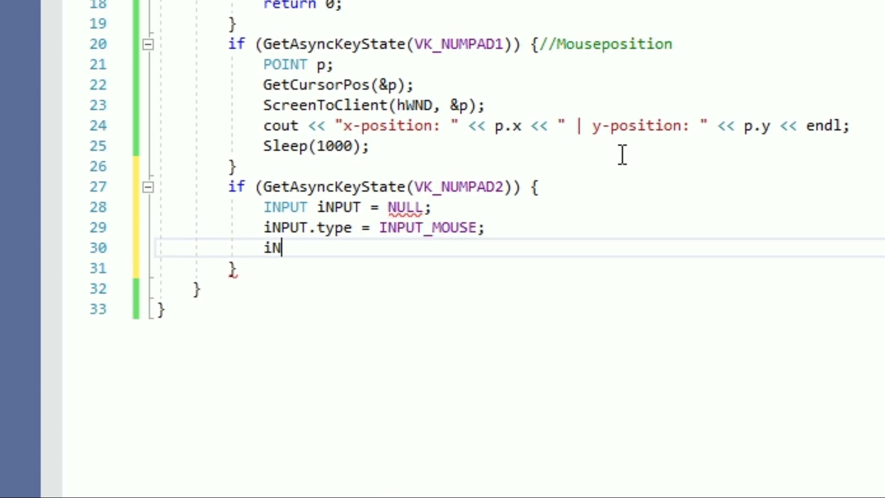
type(".")
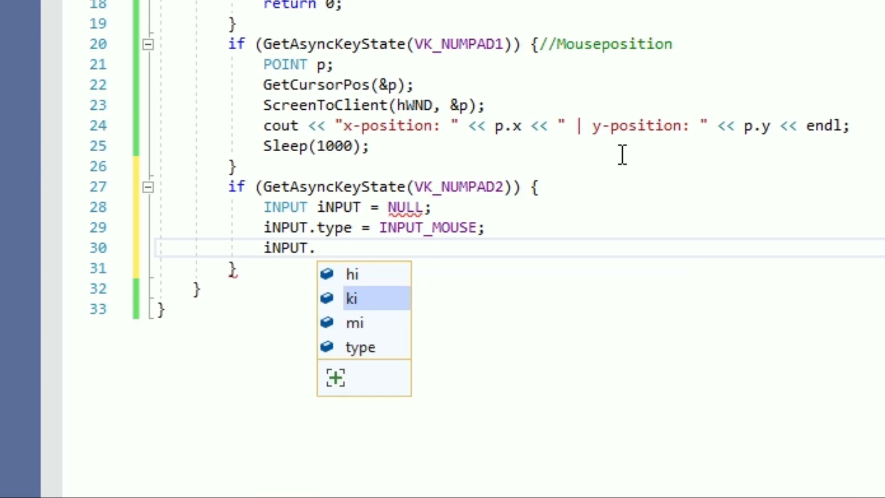
type("mi.d")
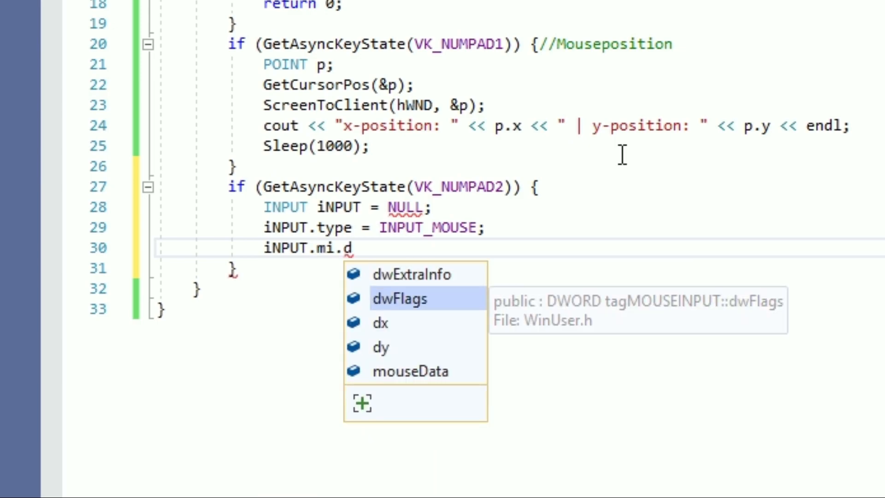
type("wFlags = MOUSEEVENTF_LEFTDOWN;")
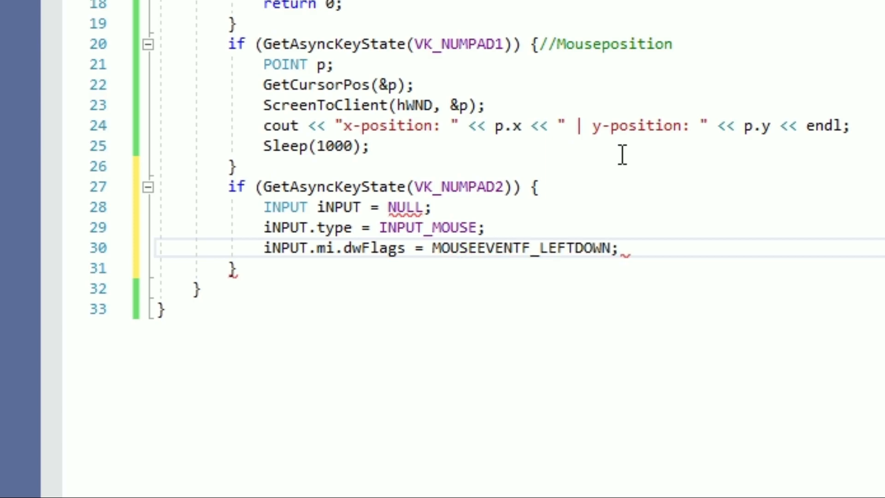
Call SendInput(1, &iNPUT, sizeof(iNPUT)) to send the left mouse press
type("Sendin")
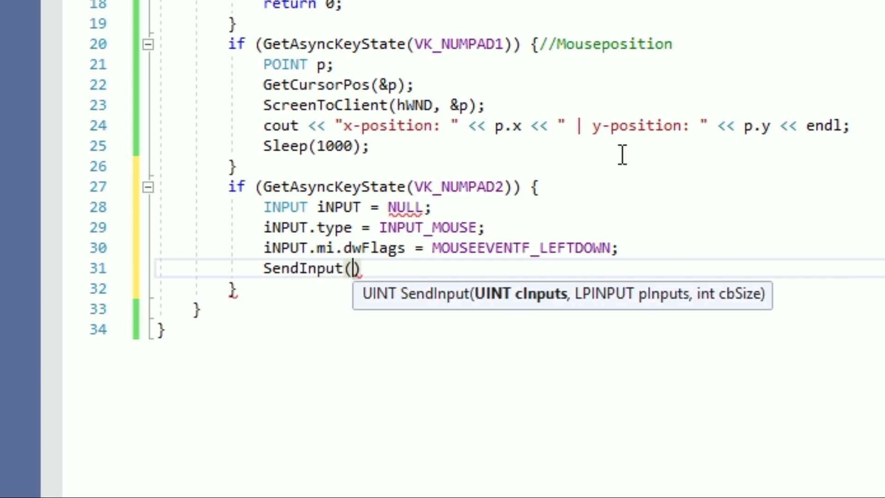
type("1,&")
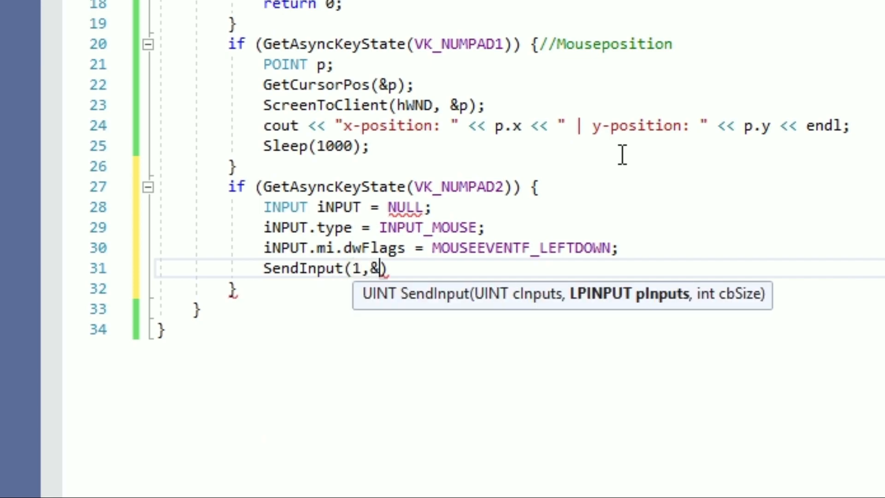
type("iNPUT,")
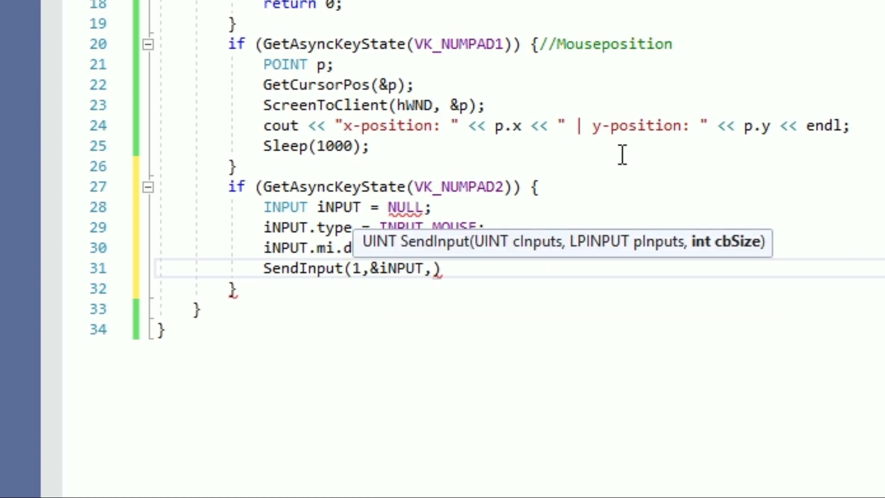
type("sizeof()")
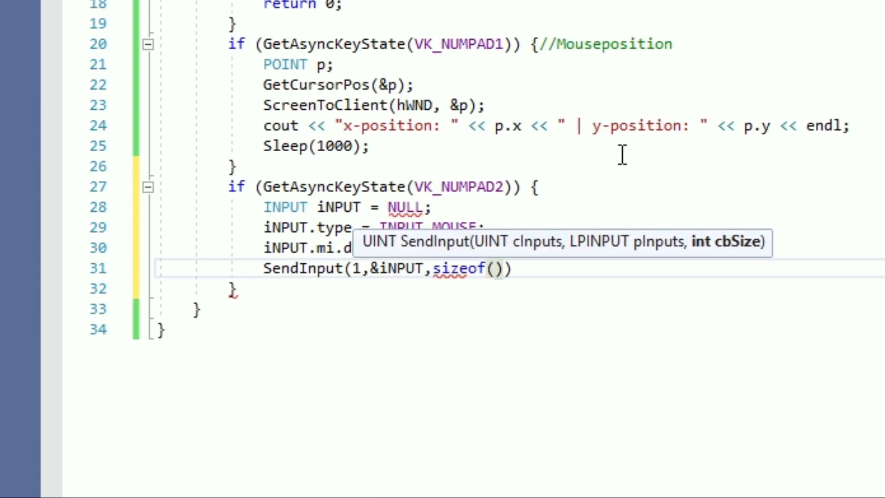
type("iNPUT")
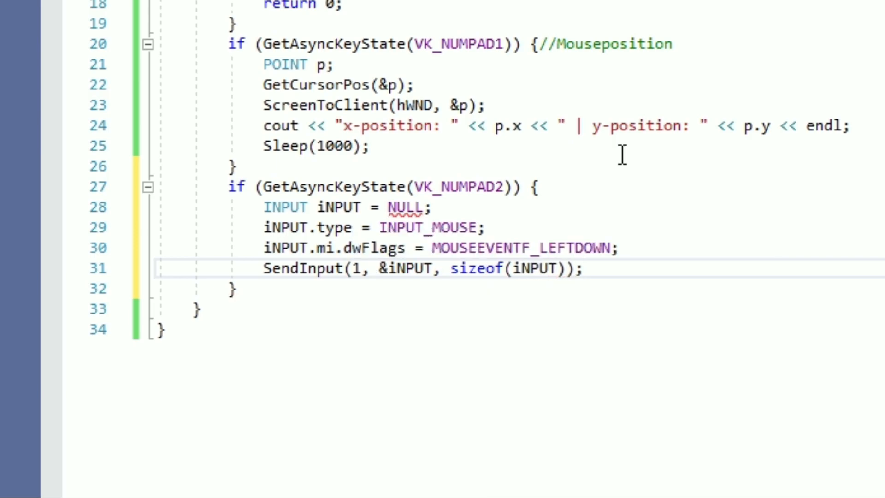
key("enter")
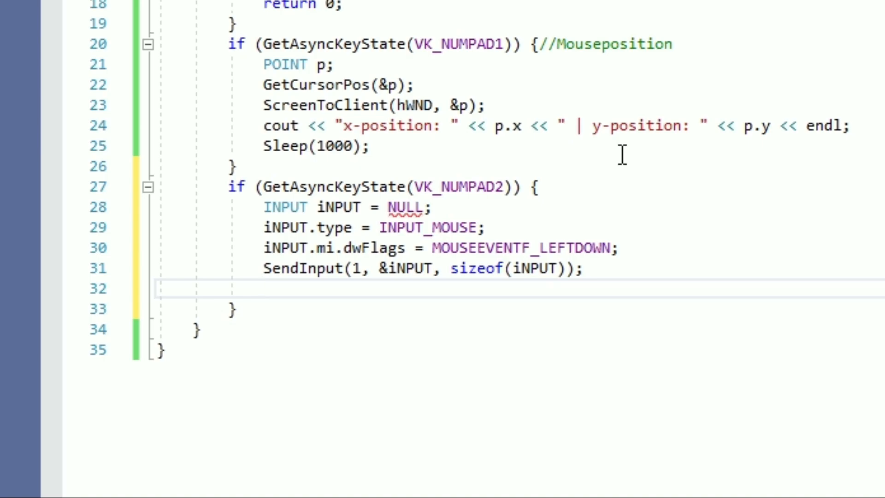
ZeroMemory the iNPUT structure, set LEFTUP flags for the release, and begin a new INPUT { 0 }
type("ZeroMemory(")
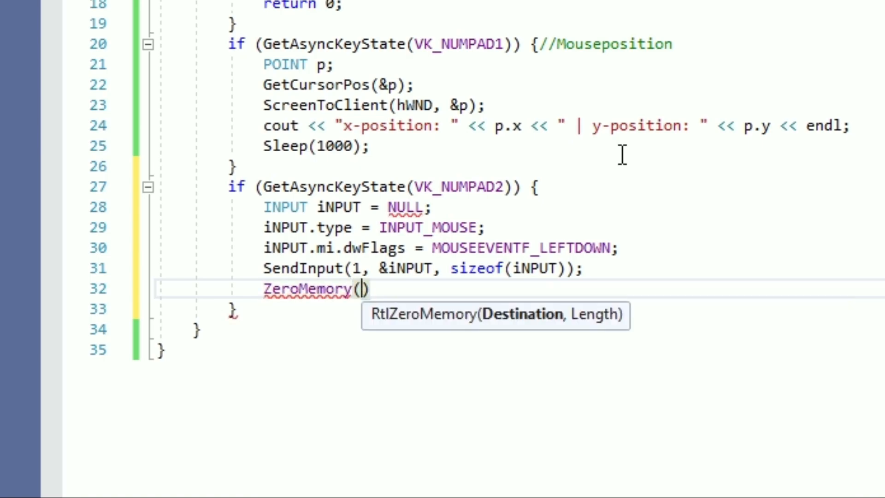
type("&In")
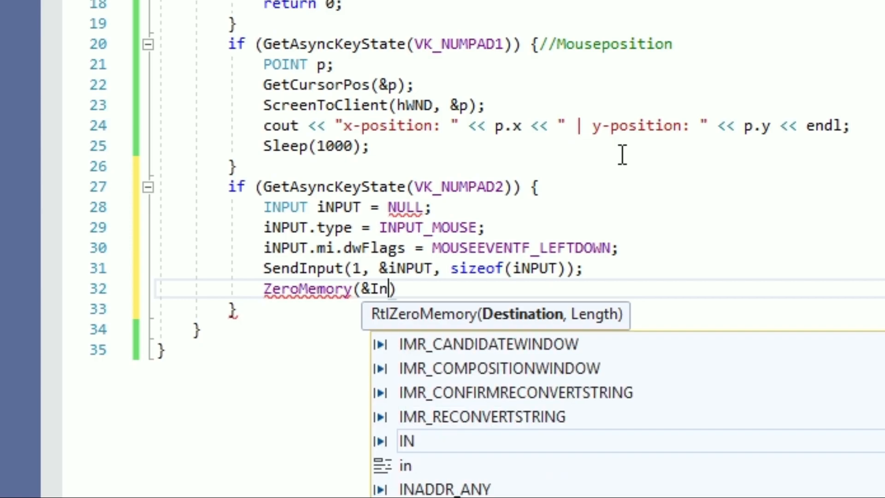
type("PUT")
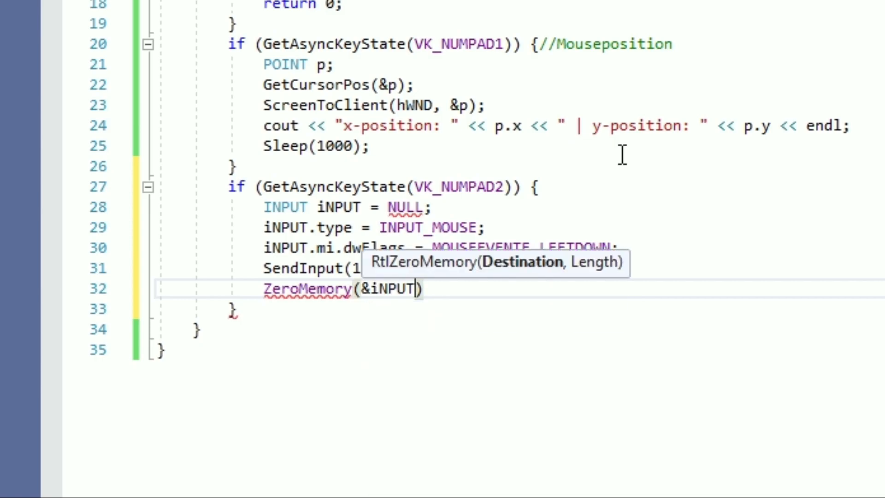
type(",sizeof(I")
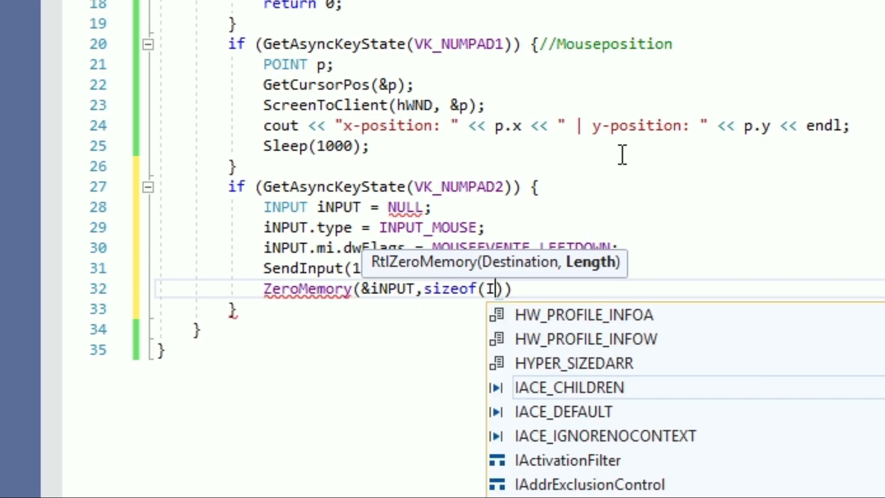
type("NPUT")
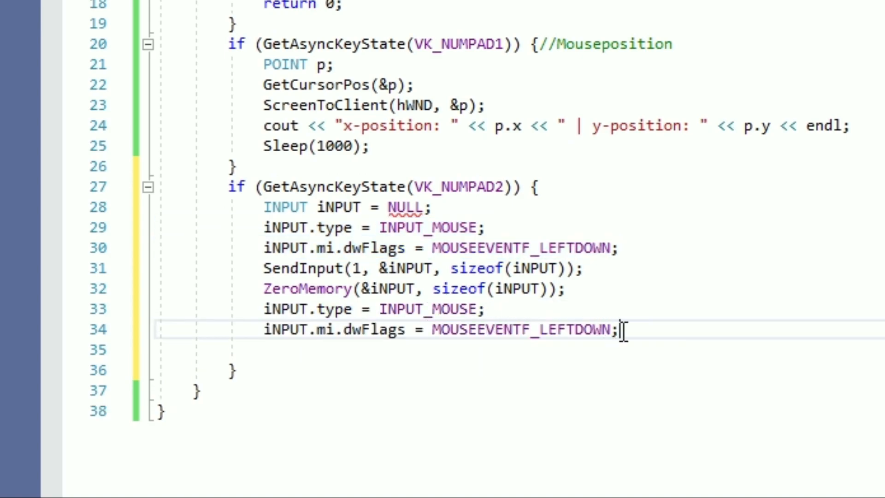
type("LEFTUP")
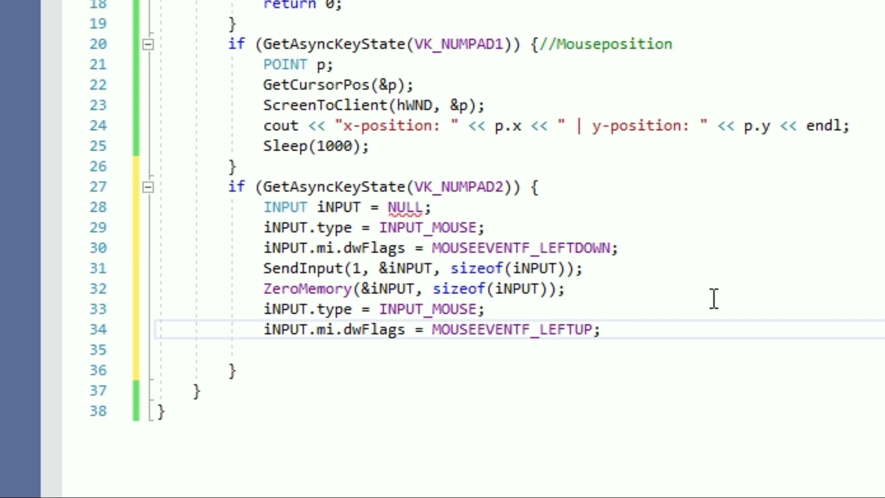
mouse_move(302, 269)
type("SendInput(1, &iNPUT, sizeof(iNPUT));")
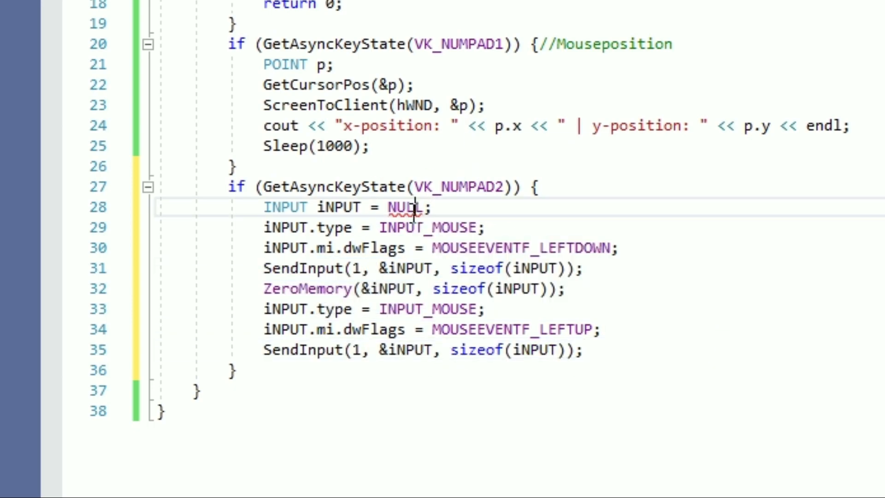
type("{ 0 };")
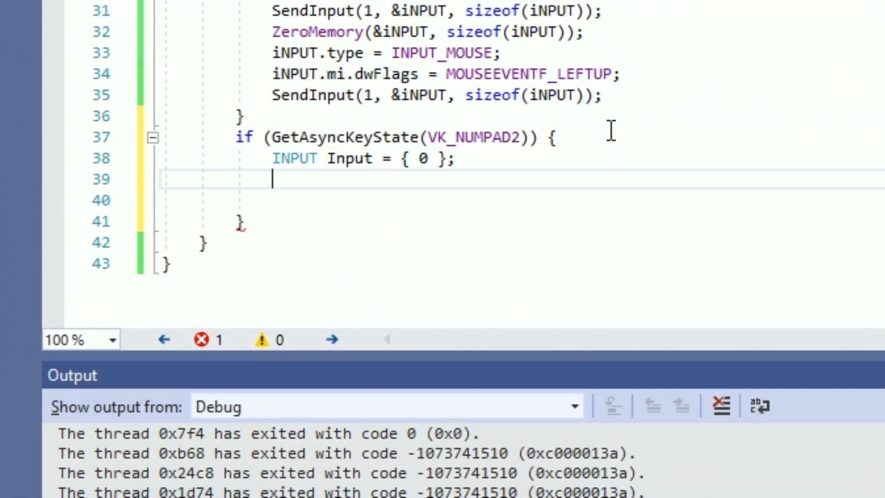
Set Input.type = INPUT_KEYBOARD and Input.ki.wVk to the virtual key for 'a'
type("Input.type")
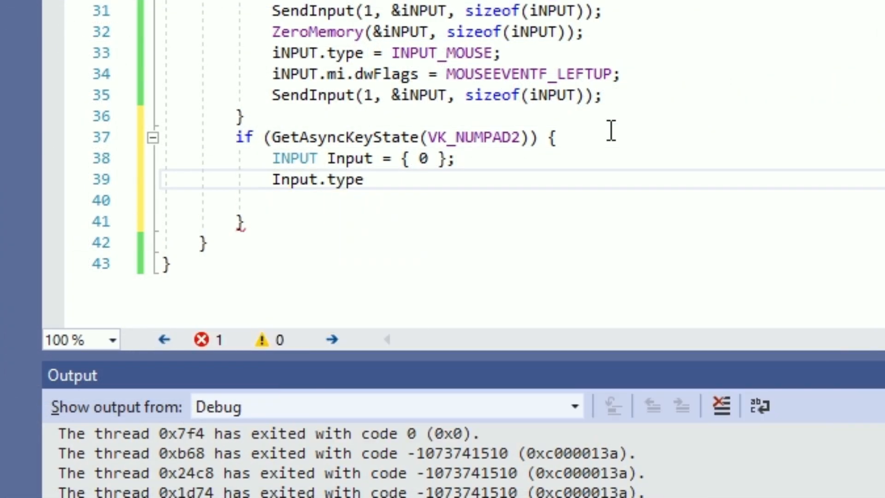
type("=INPUT_KEYBOARD;")
left_click(522, 200)
type("Input.ki")
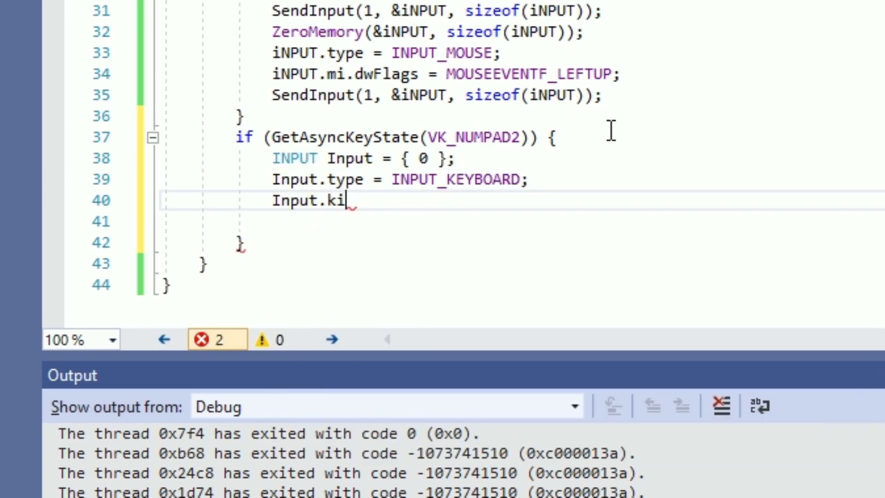
type(".")
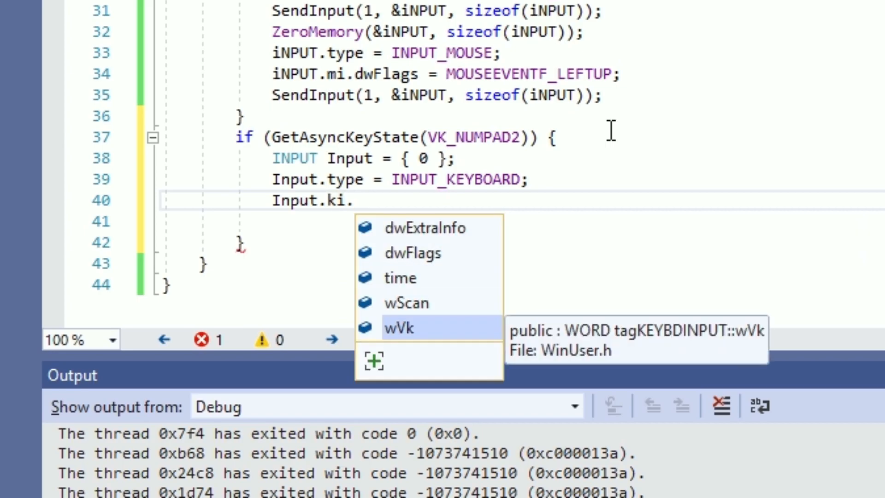
type("wVk=V")
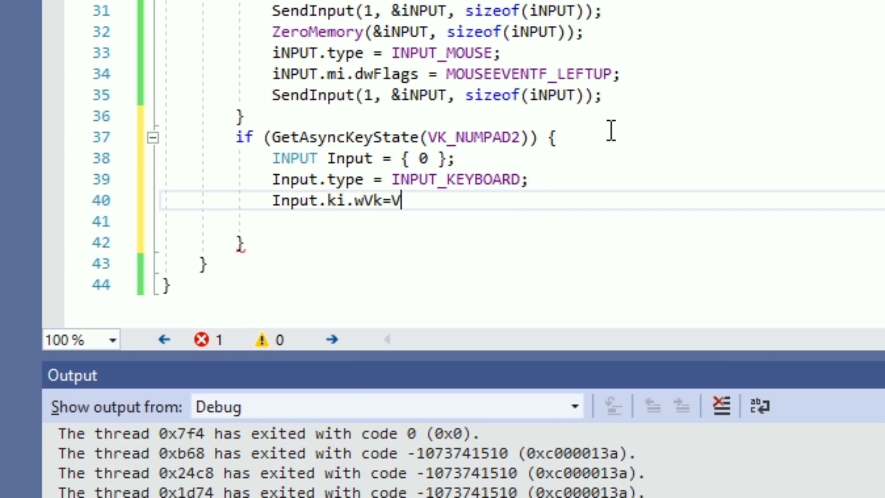
type("KKey")
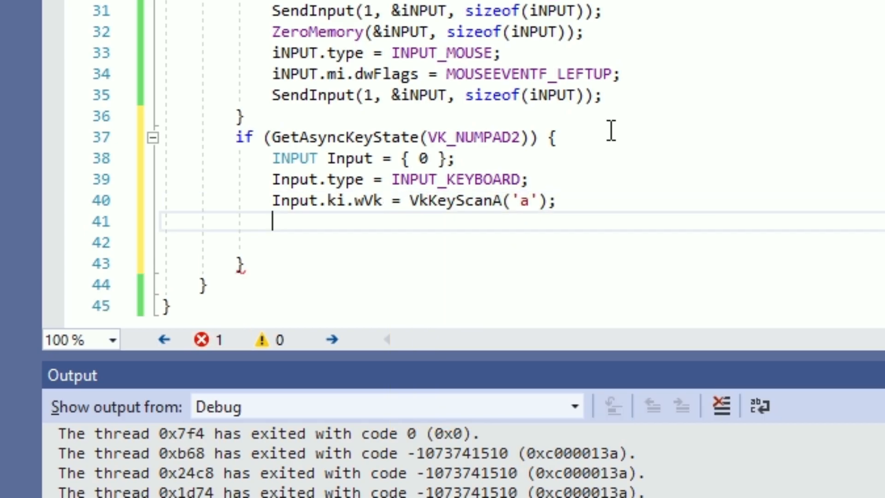
Send the 'a' keypress with SendInput(1, &Input, sizeof(Input)) and ZeroMemory the structure
type("SendInput")
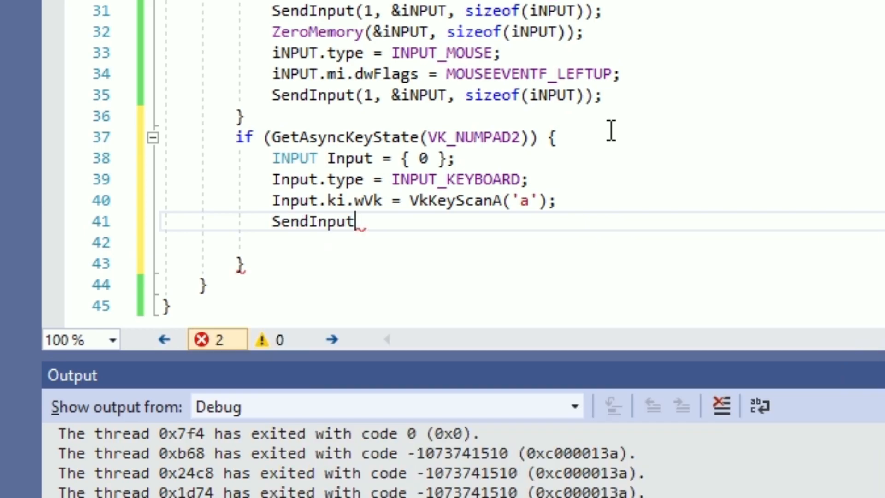
type("(1,&Input,")
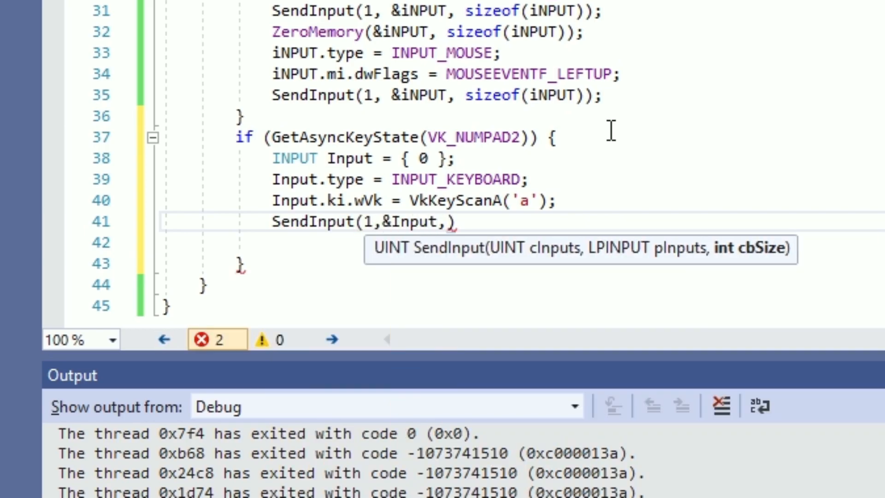
type("sizeof(Input)")
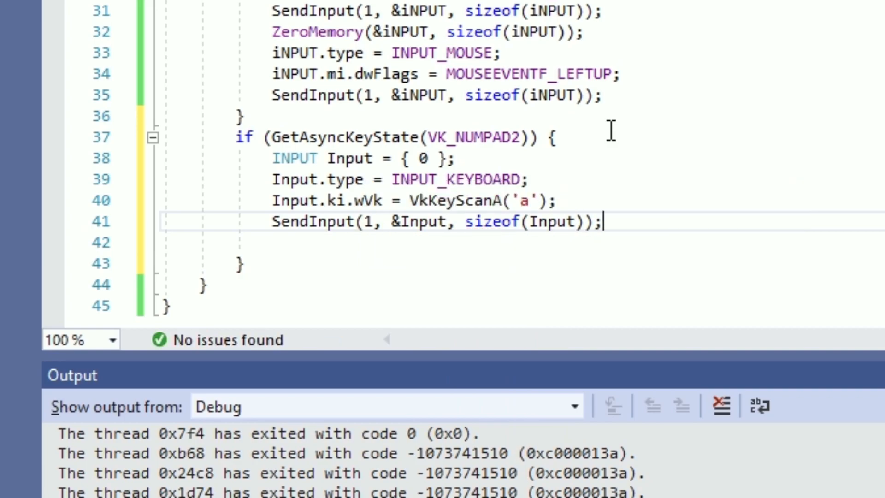
type("ZeroMemory(&iNPUT, sizeof(iNPUT));")
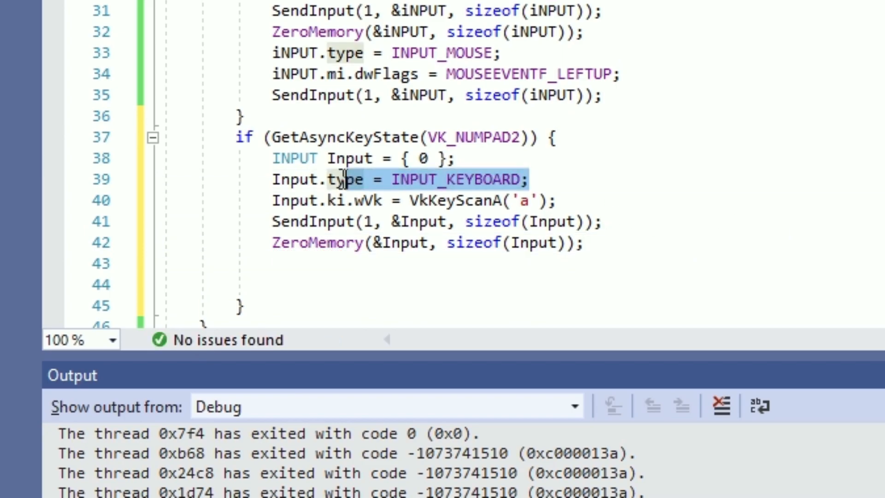
Set Input.type = INPUT_KEYBOARD again and start Input.ki.dwFlags = KEYEVENTF_ for the key release
type("Input.type = INPUT_KEYBOARD;")
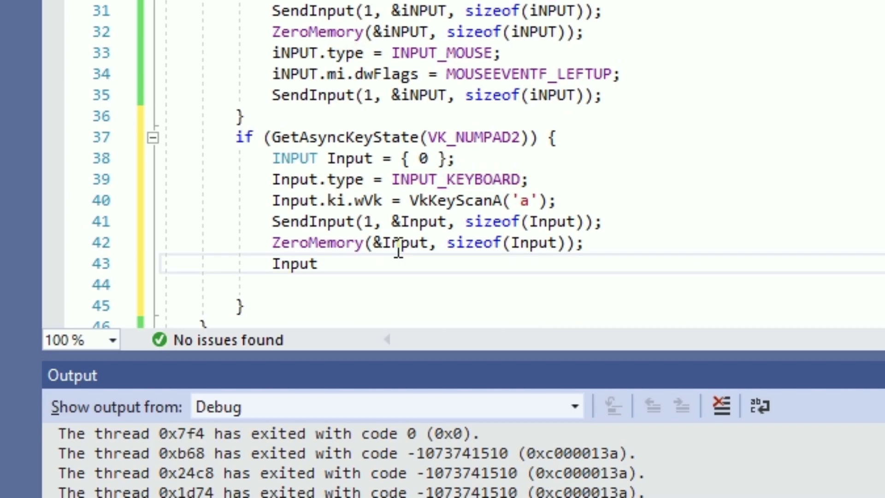
type(".ki.")
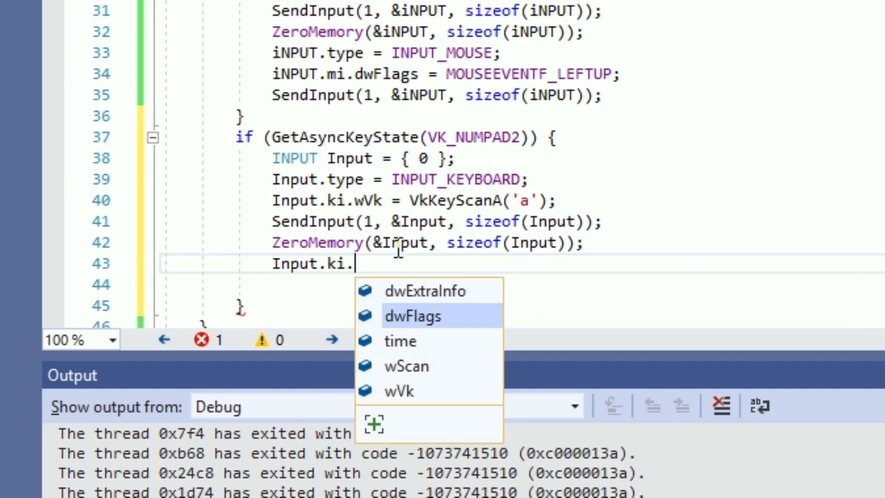
type("dwFlags=KEYEVE")
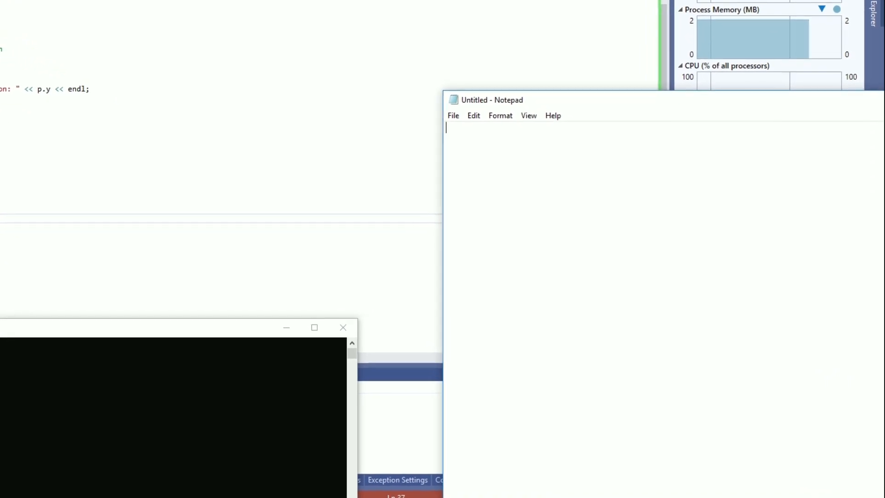
Trigger the numpad hotkeys in Notepad so the note fills with repeated 'a' characters
type("3aa3aa3aa3aa3aa3a3aa3aa3aa3aa3aa3aa3aa3aa3aa3aa3aa3aa3aa3aa3aa3aa3aa3aa3aa3")
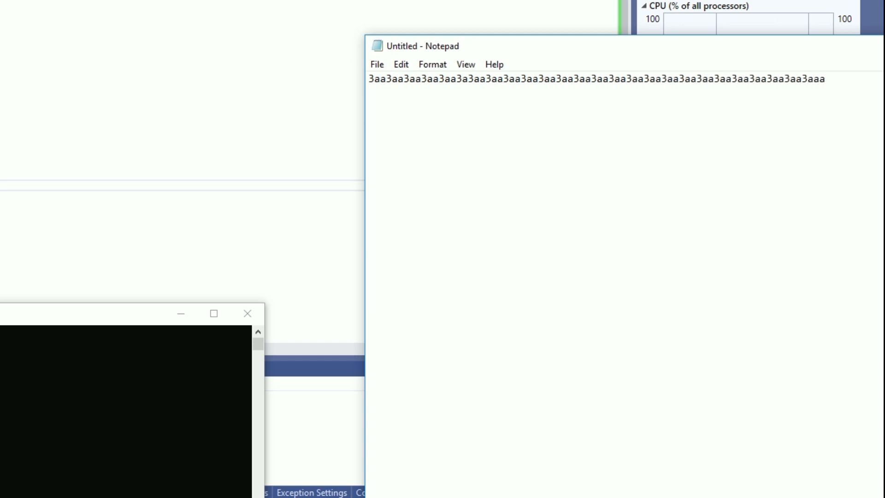
type("aaaaaaaa")
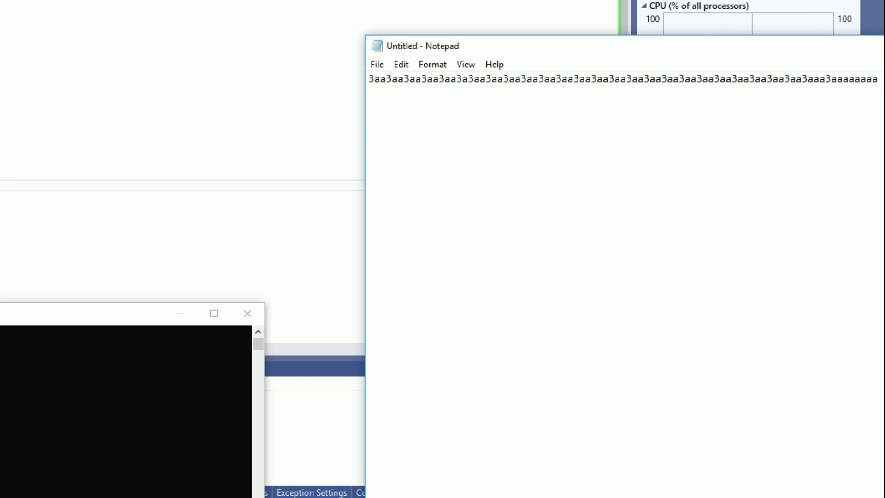